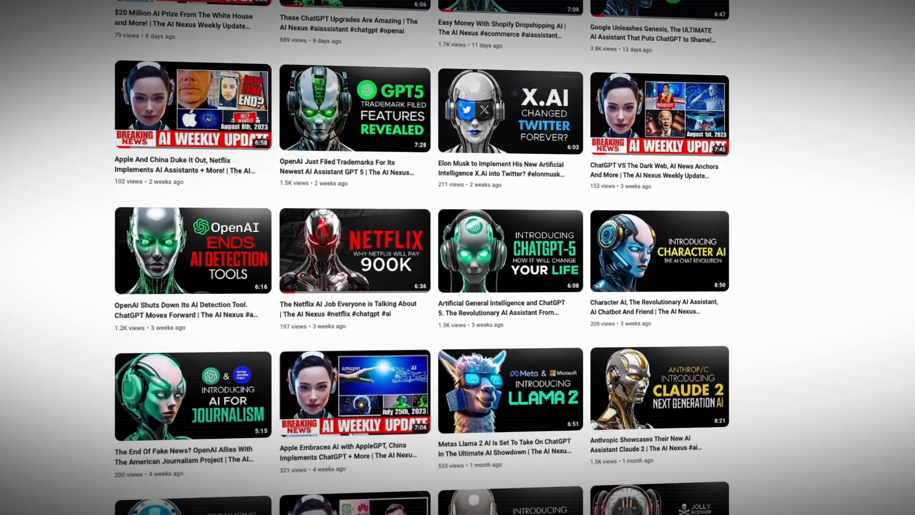
# Scroll down the channel's Videos tab to reveal older AI news uploads
pyautogui.scroll(-3)
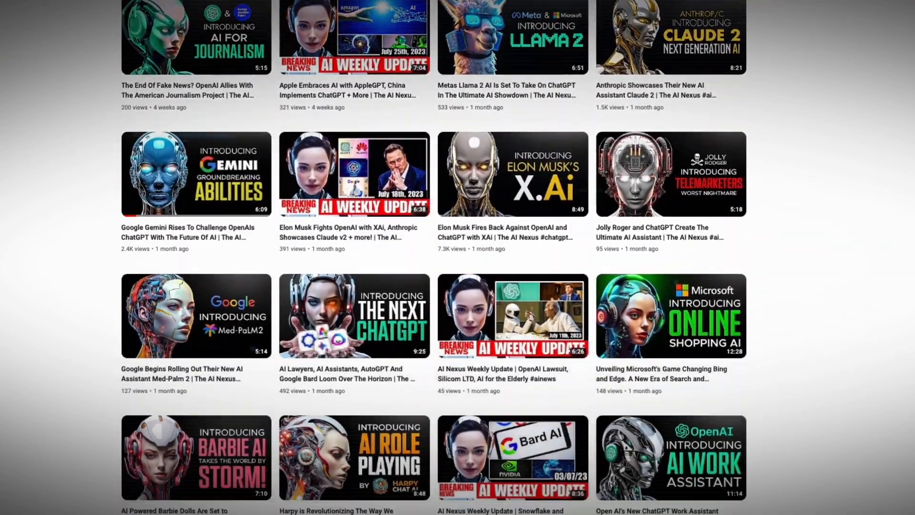
pyautogui.scroll(-3)
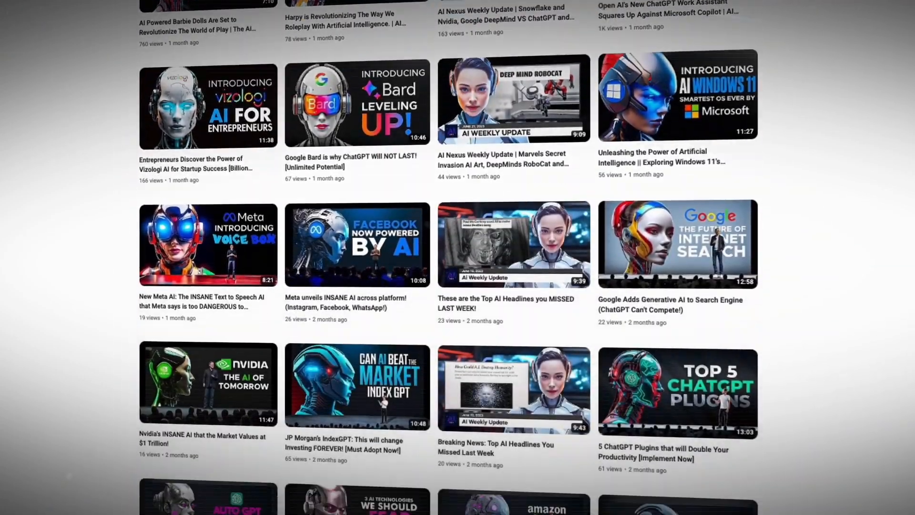
pyautogui.scroll(-3)
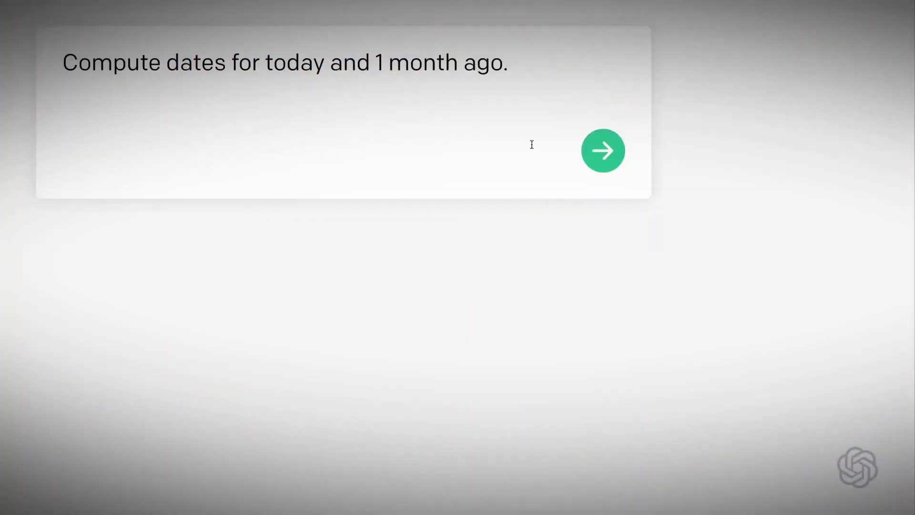
# Submit the date-range request, then ask Codex to keep only the TMAX rows
pyautogui.click(603, 150)
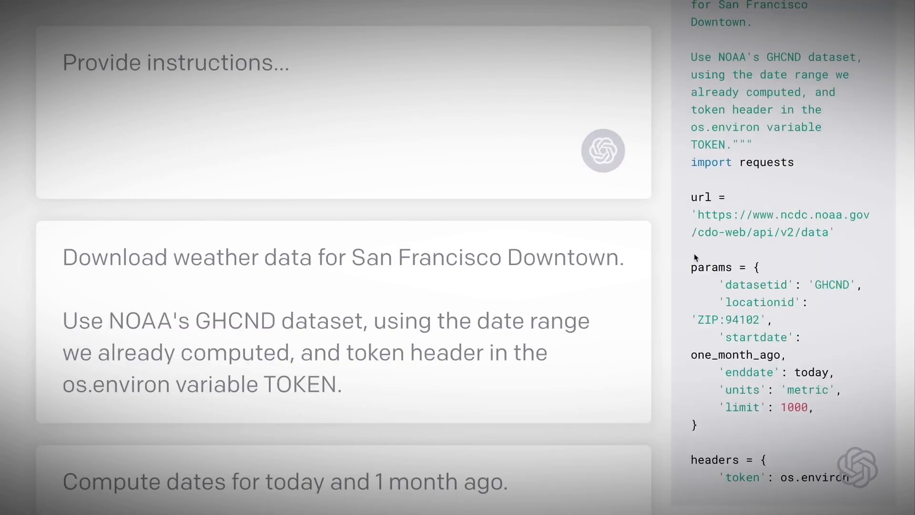
pyautogui.write('Select only the rows with datatype TMAX, and convert fr')
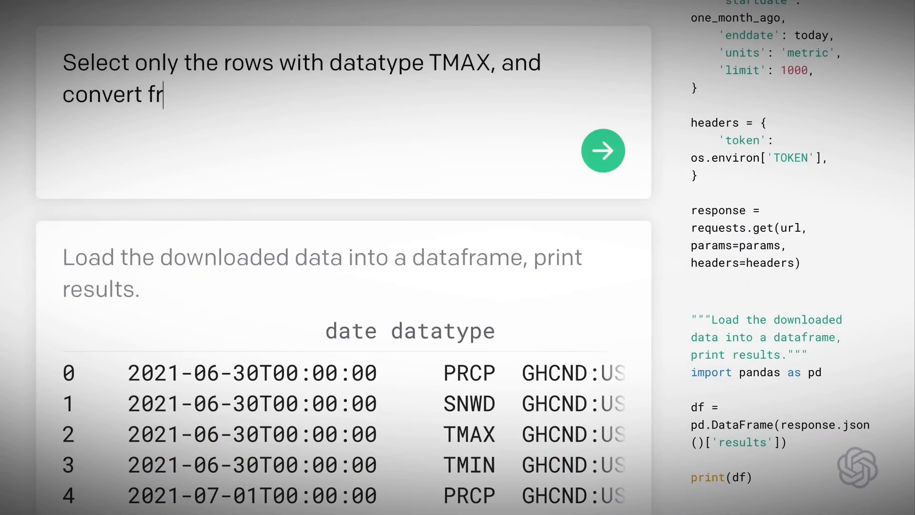
pyautogui.click(603, 150)
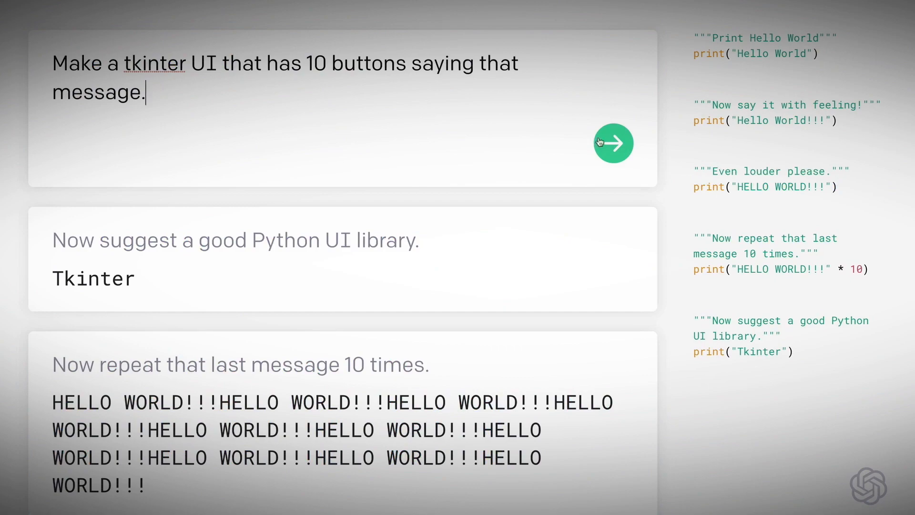
# Submit the prompt for a ten-button tkinter UI showing the repeated HELLO WORLD!!! message
pyautogui.click(612, 142)
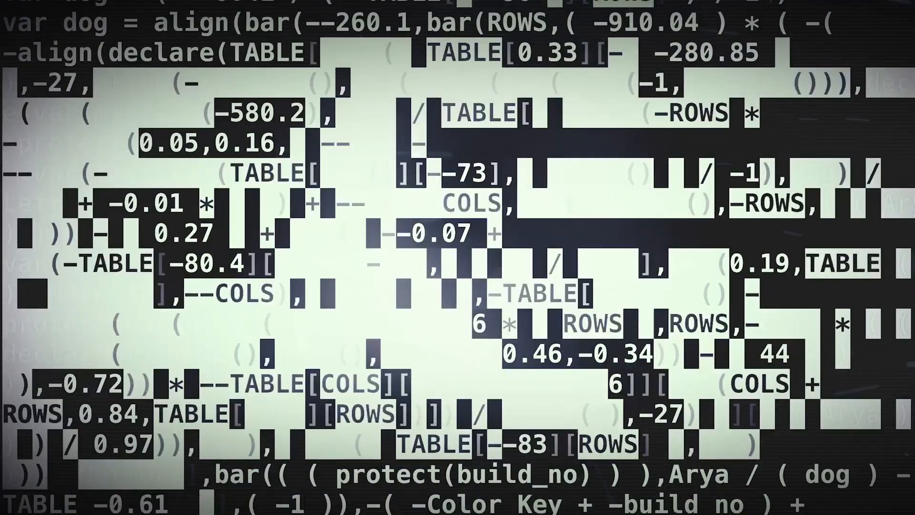
pyautogui.scroll(-3)
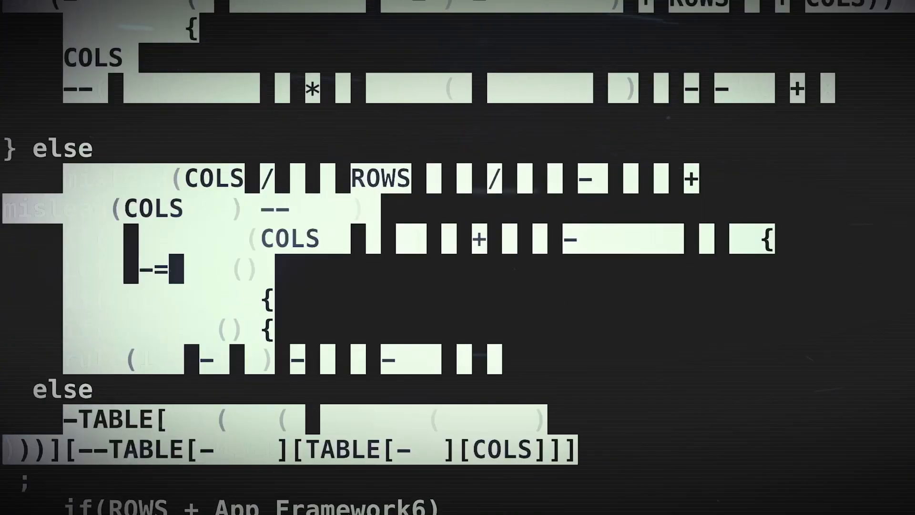